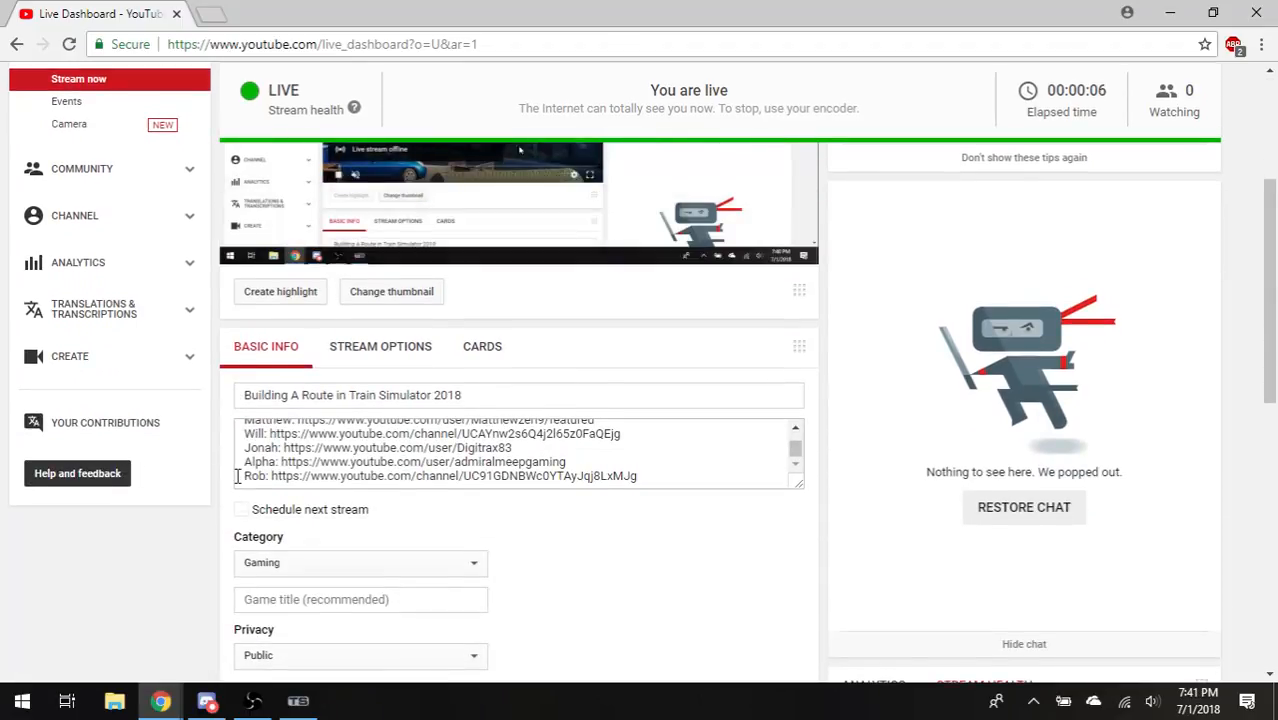
- Leave the YouTube live dashboard and bring the Train Simulator 2018 main menu on screen
scroll("down", 3)
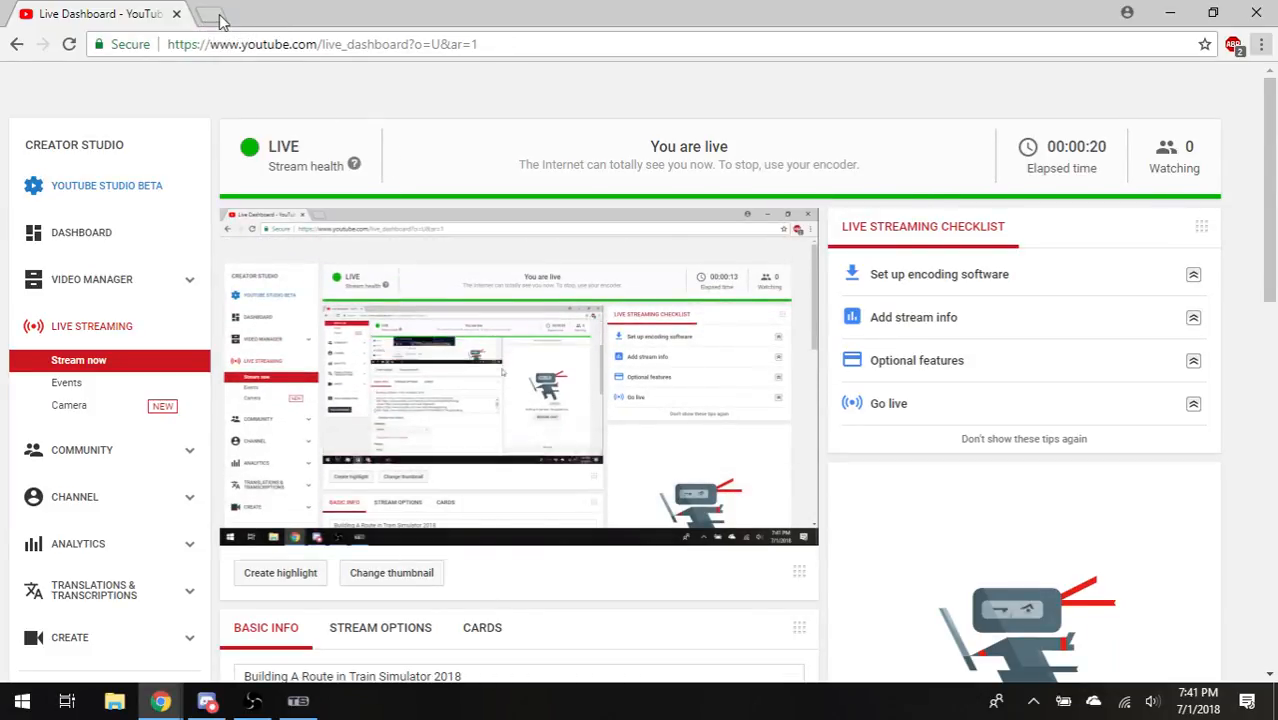
left_click(212, 16)
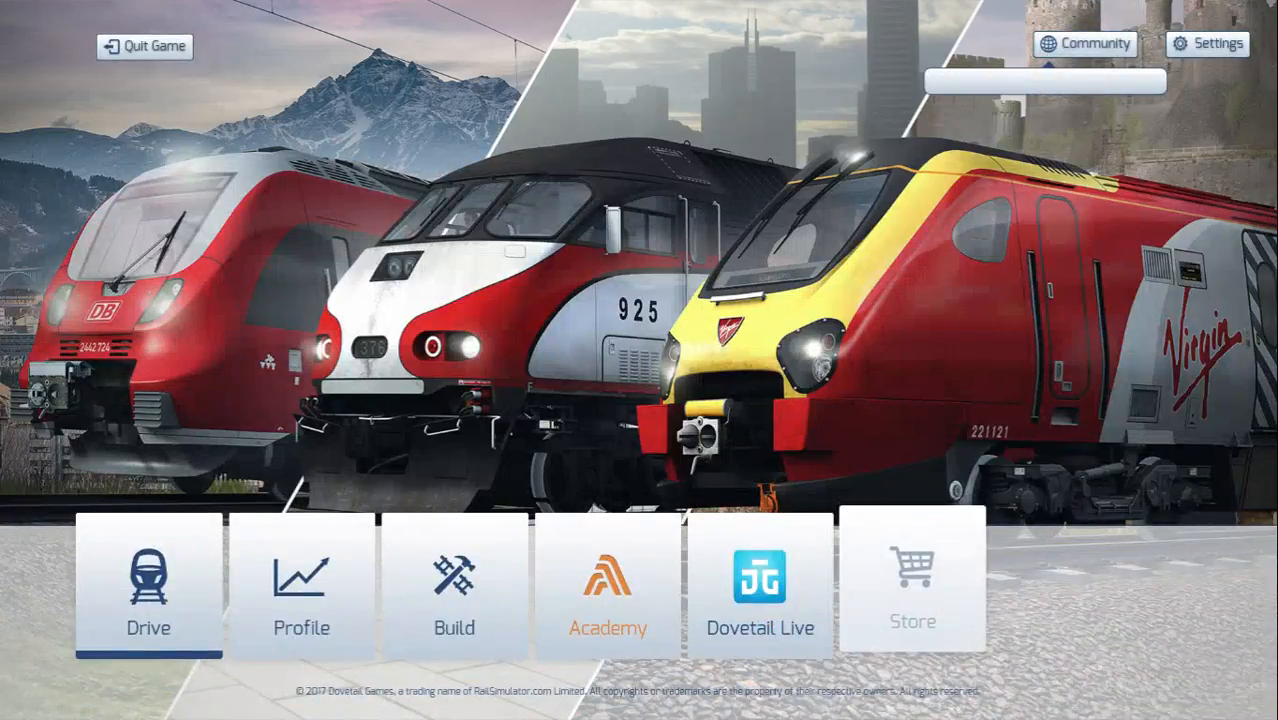
- Exit the game's main menu so the desktop shows, with OBS reporting the live stream
left_click(452, 596)
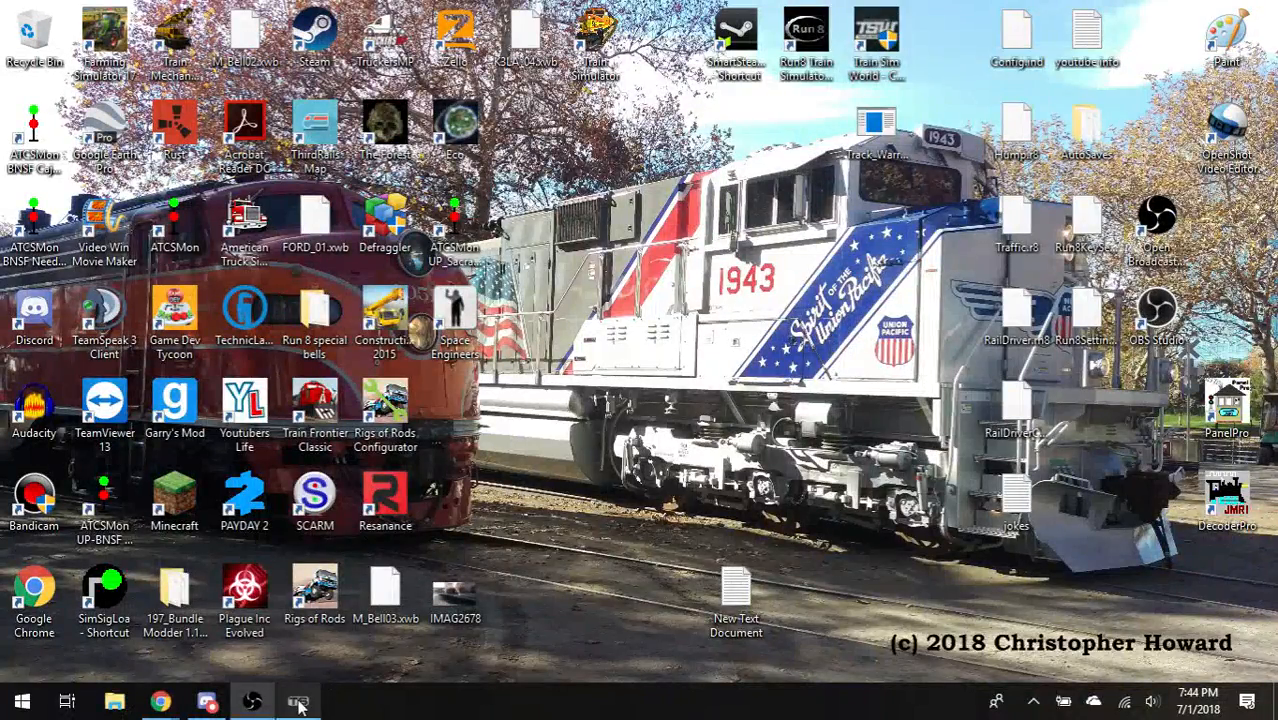
left_click(296, 702)
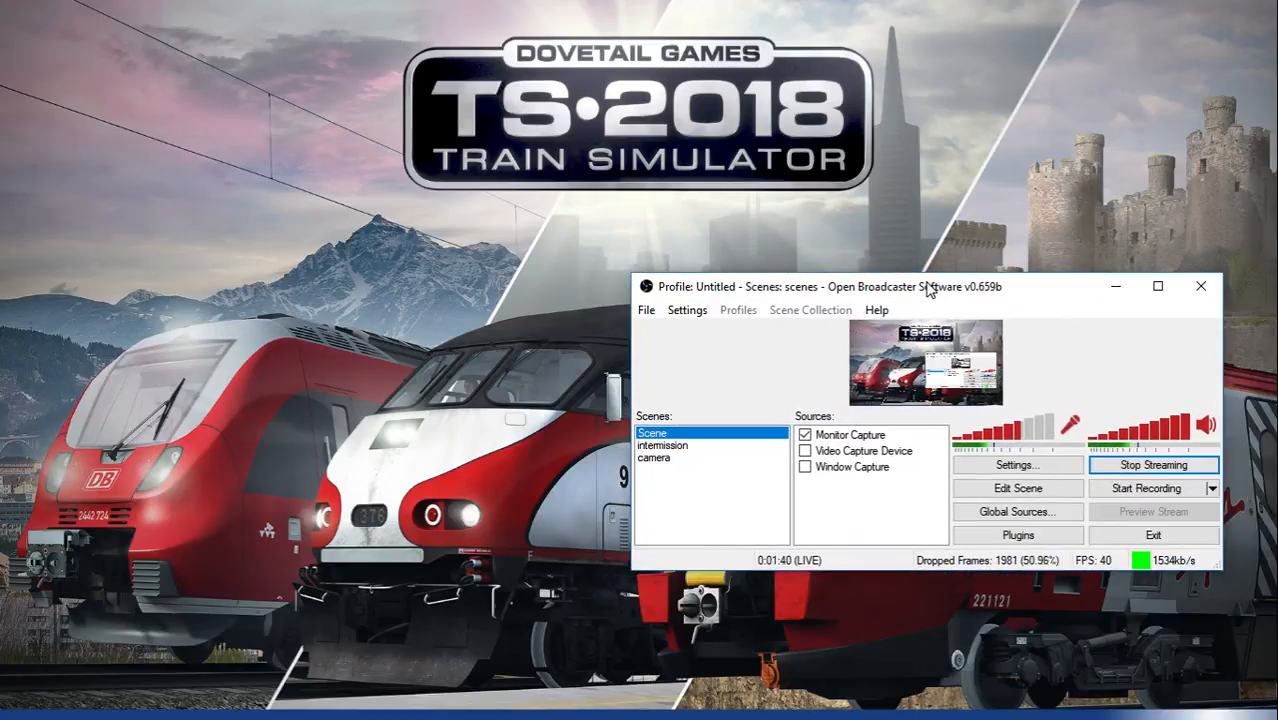
- Drag the OBS window by its title bar clear of the Train Simulator 2018 title screen
left_click_drag(926, 286, 760, 336)
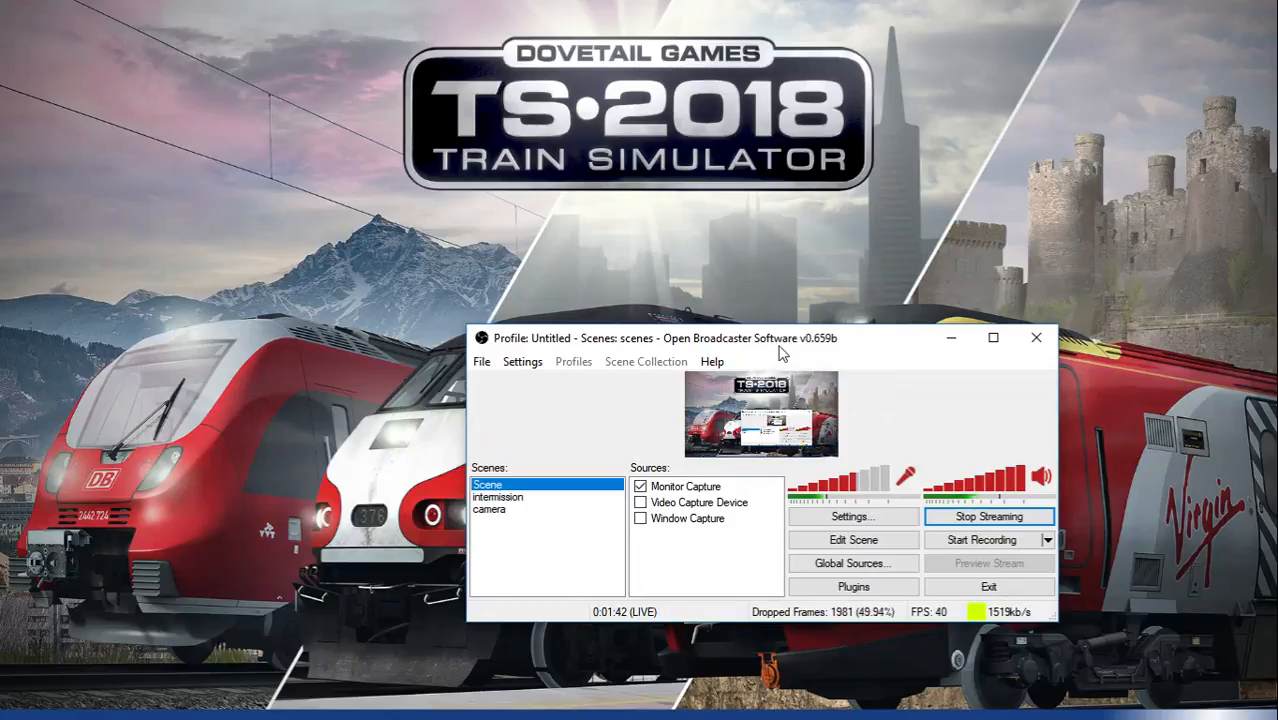